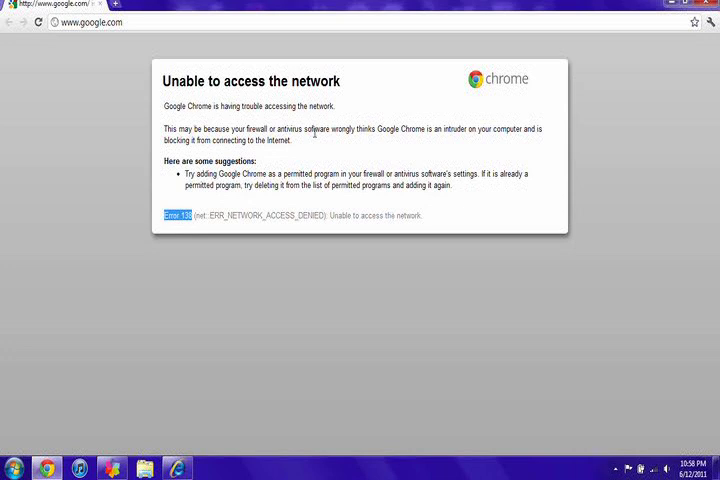
pyautogui.moveTo(123, 441)
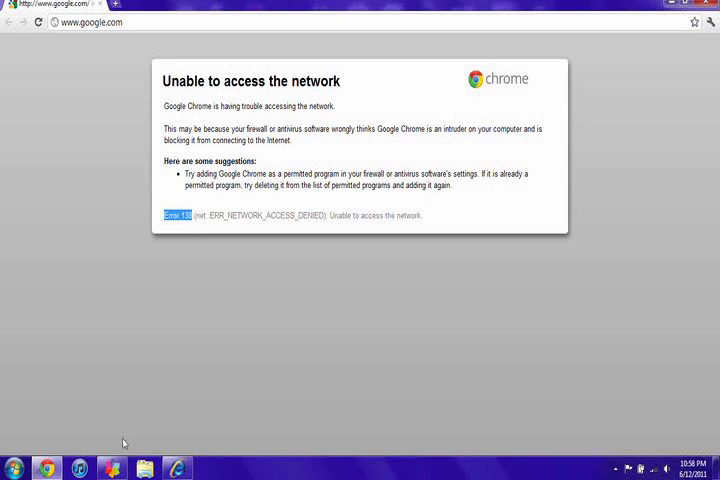
# Launch McAfee SecurityCenter from the Start menu and show its firewall settings
pyautogui.click(14, 467)
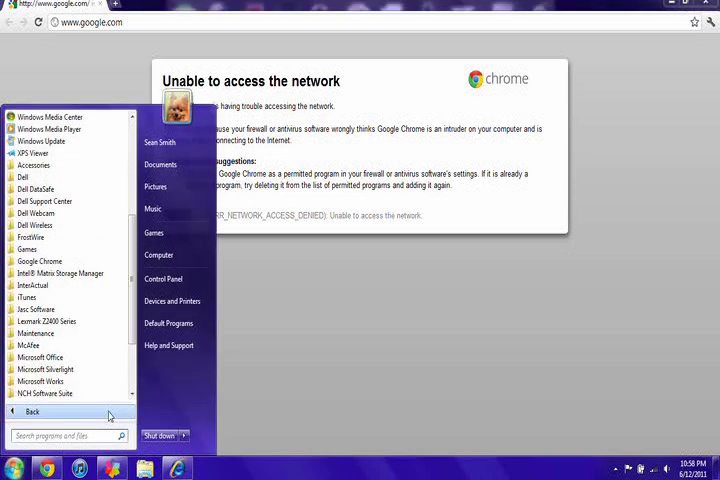
pyautogui.moveTo(35, 334)
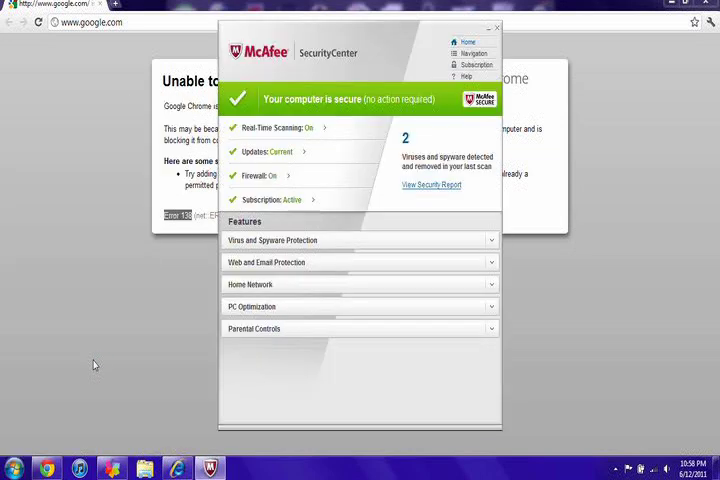
pyautogui.moveTo(288, 180)
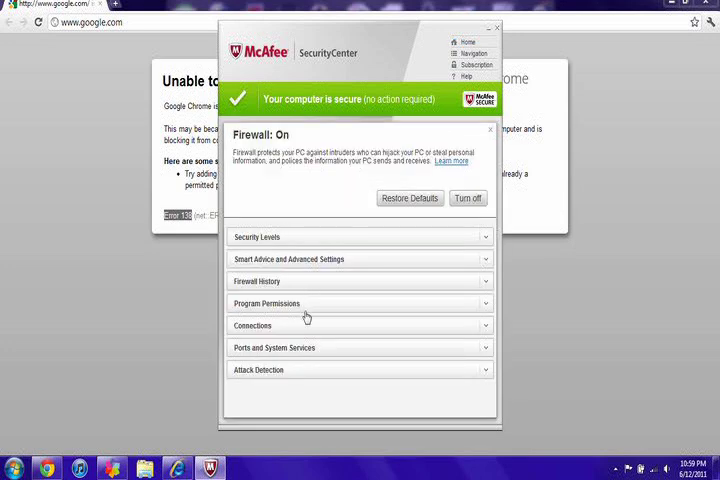
# Expand Program Permissions and scroll down to Google Chrome's Full access entry
pyautogui.click(266, 303)
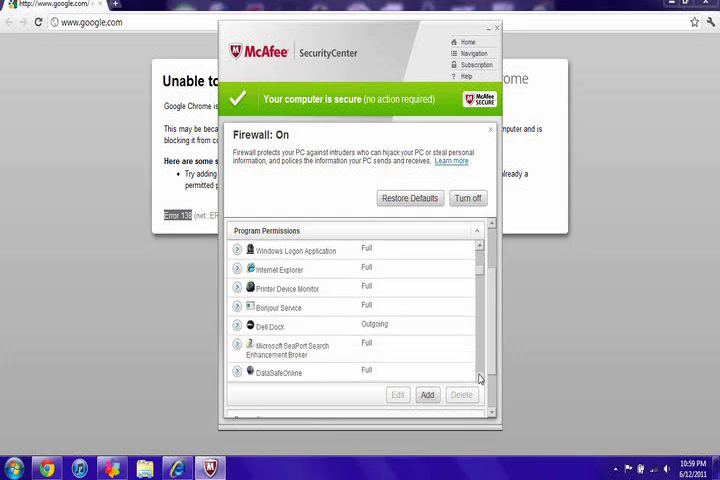
pyautogui.scroll(-3)
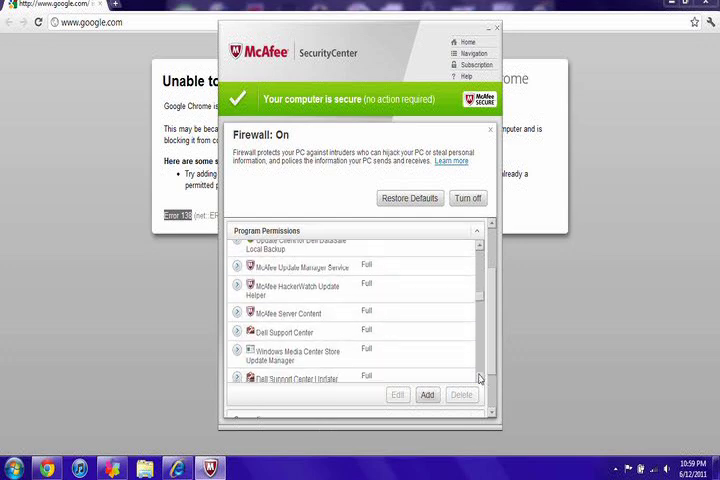
pyautogui.scroll(-3)
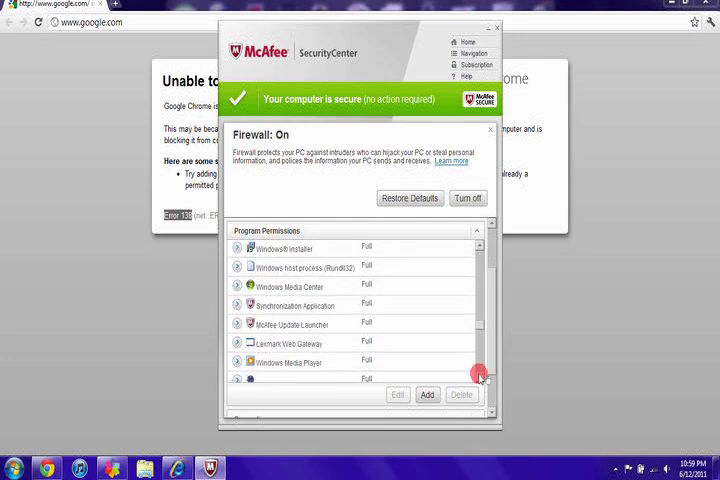
pyautogui.scroll(-3)
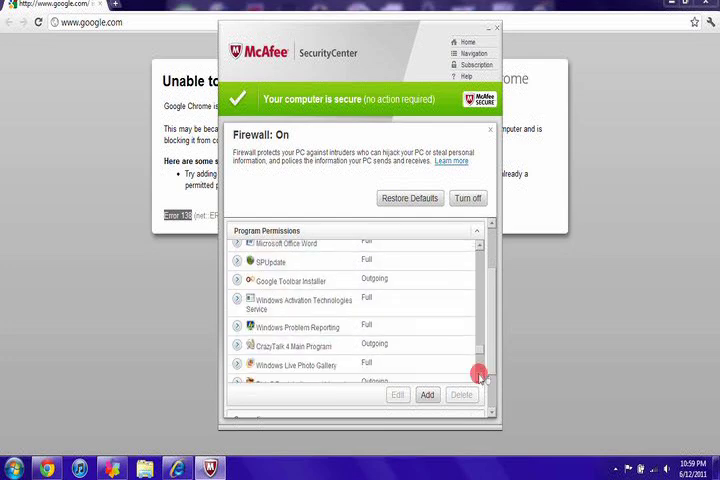
pyautogui.scroll(-3)
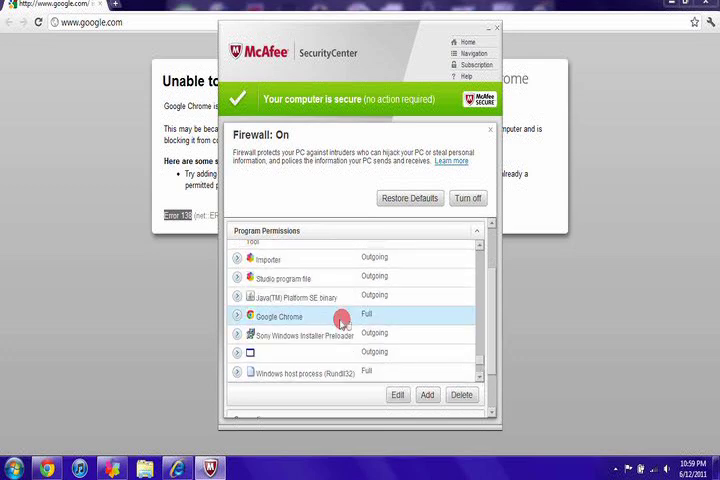
# Bring up the Edit Program form for Chrome's chrome.exe, showing Access set to Full
pyautogui.click(398, 395)
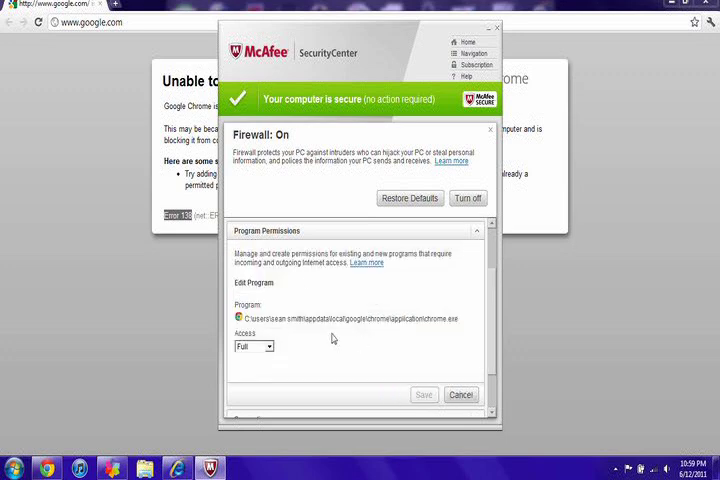
pyautogui.click(461, 394)
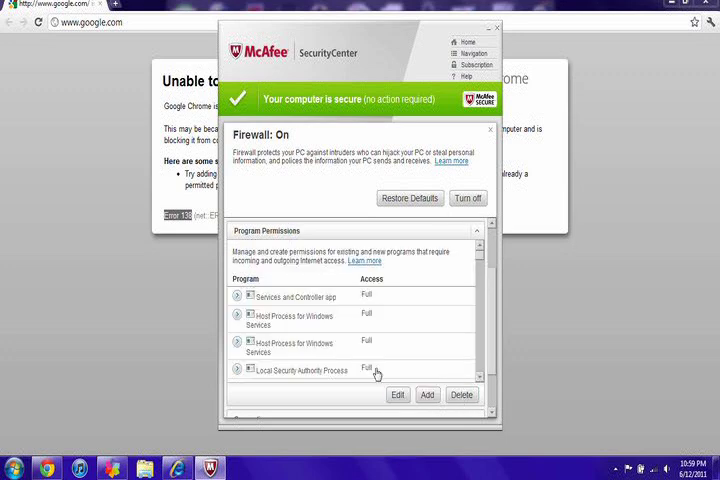
pyautogui.scroll(-3)
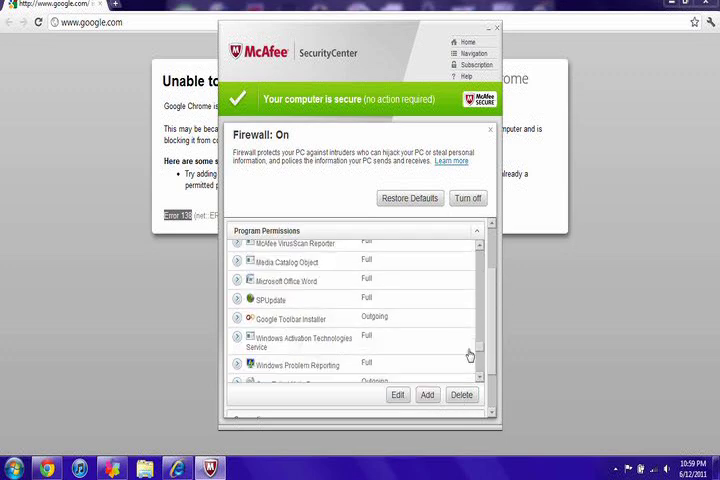
pyautogui.scroll(-3)
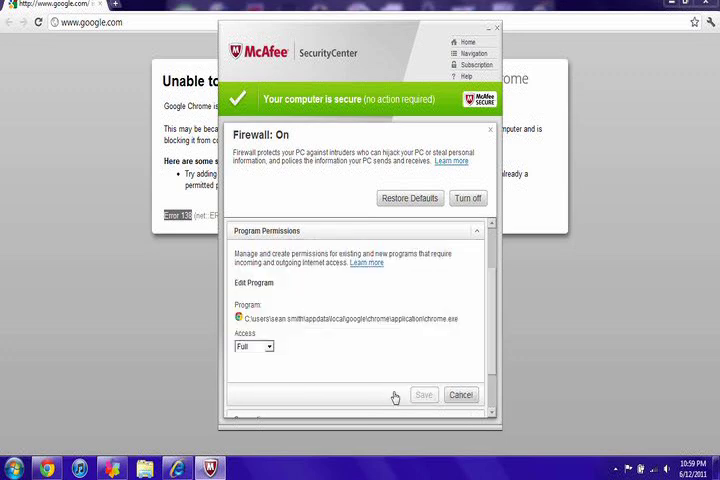
# Choose Full from Chrome's Access dropdown and return to the permissions list
pyautogui.click(254, 346)
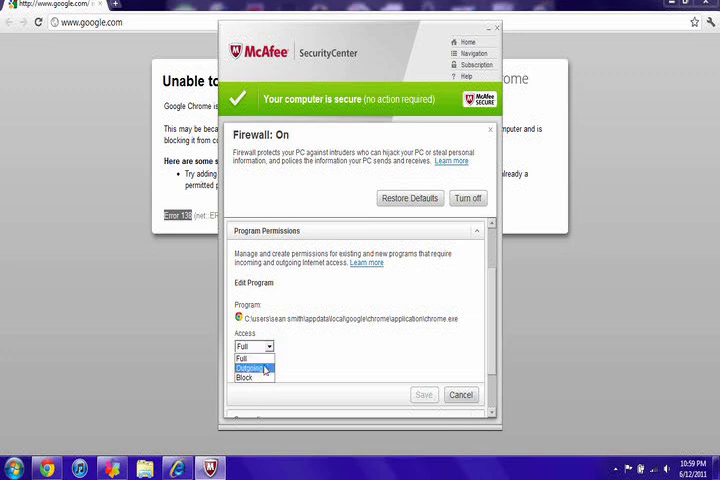
pyautogui.click(252, 377)
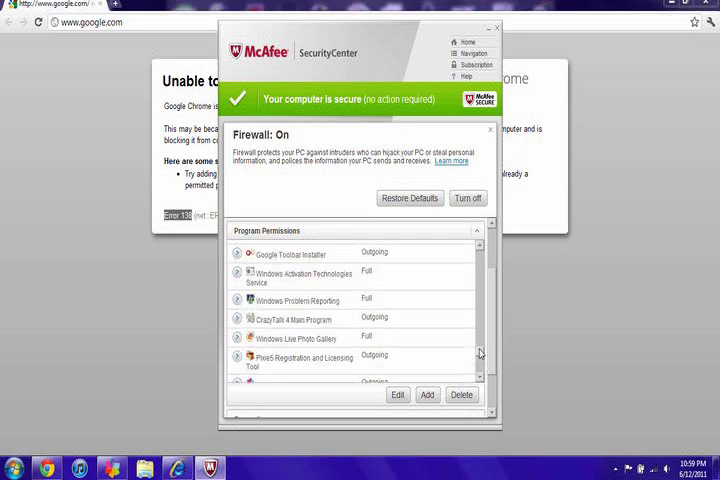
pyautogui.scroll(-3)
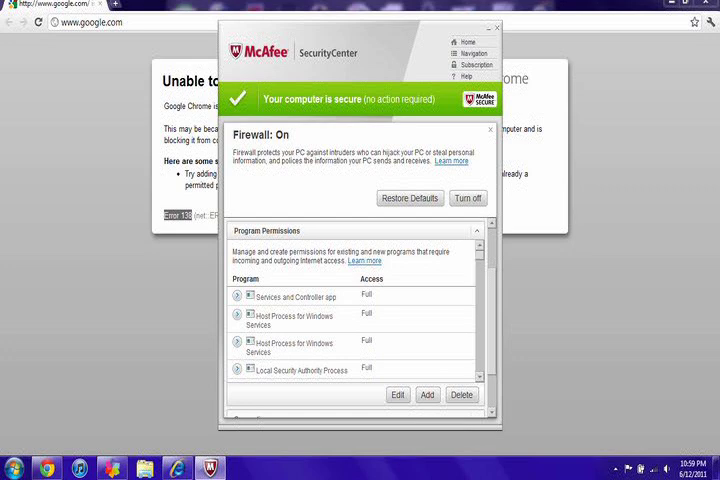
pyautogui.moveTo(322, 460)
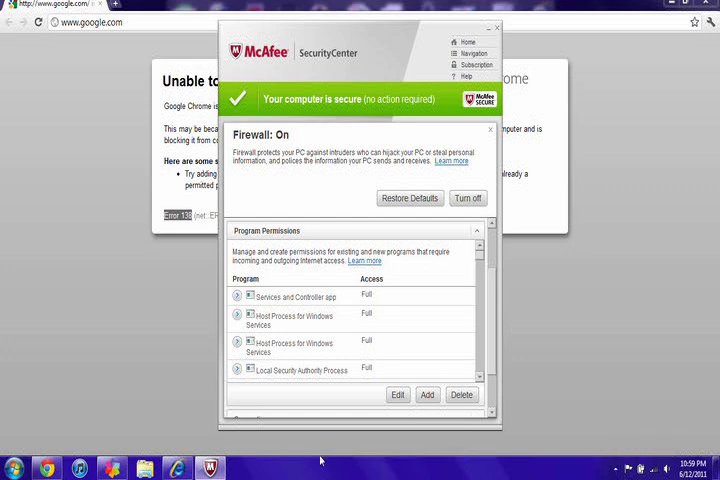